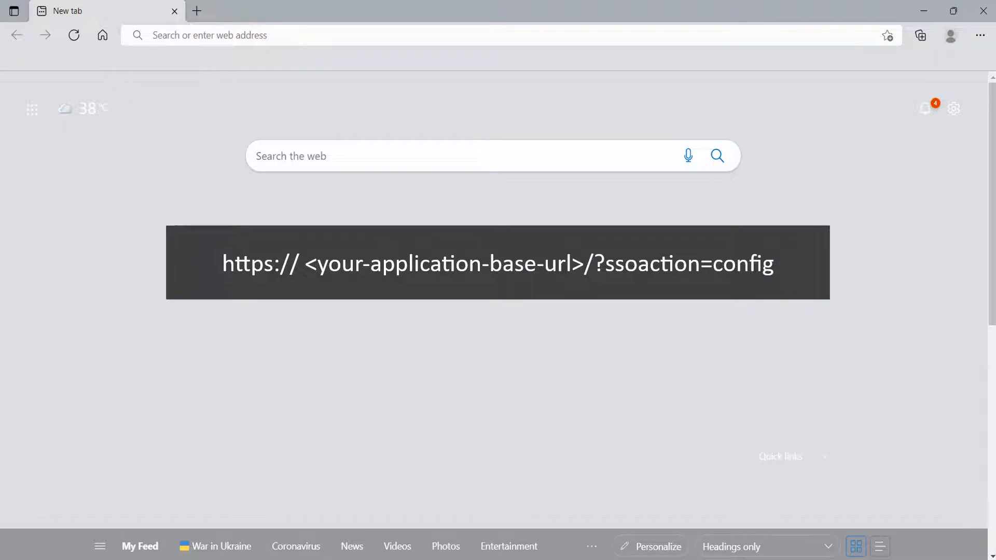
text(https://localhost/asp.net-web-app/?ssoaction=config)
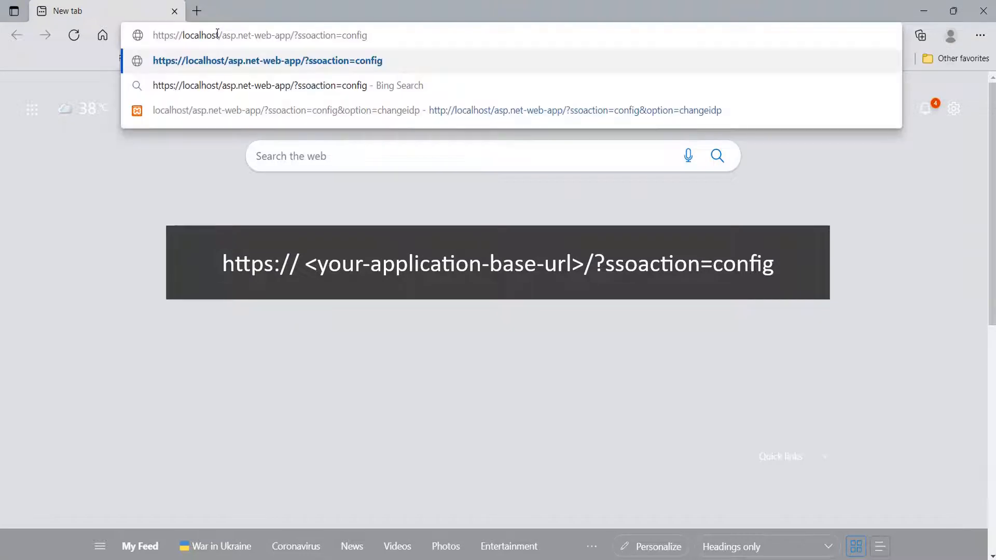
key(Enter)
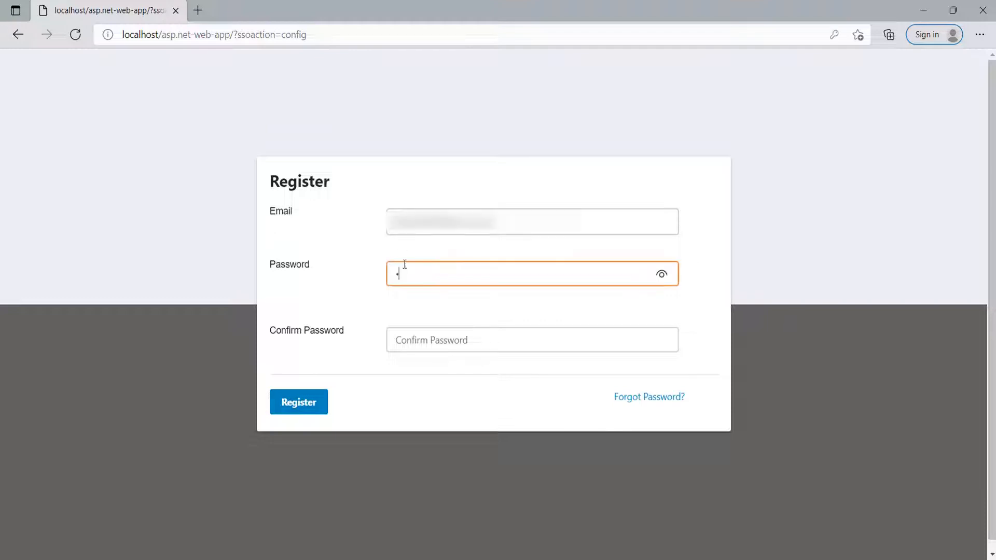
- Submit the miniOrange account registration and go to Plugin Settings' identity provider list
click(299, 403)
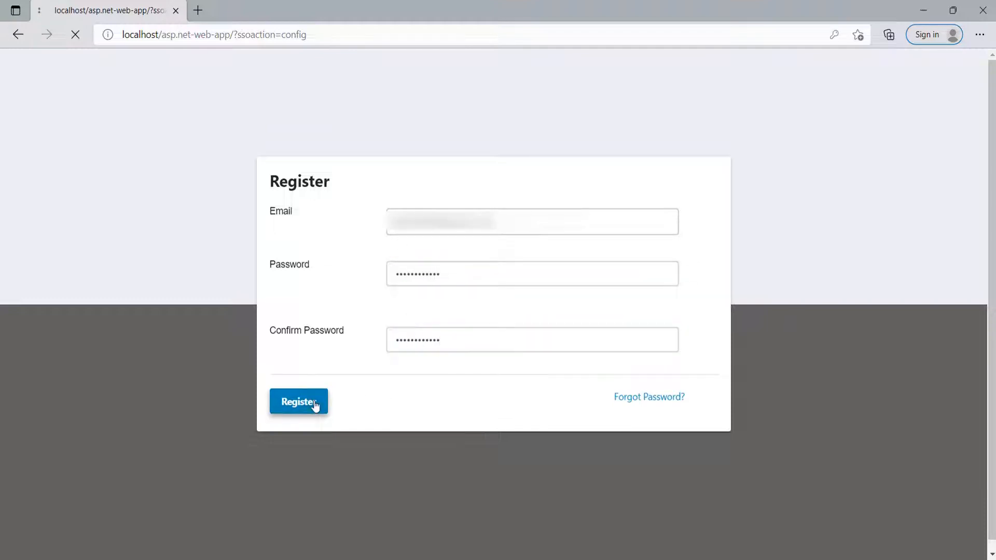
click(298, 402)
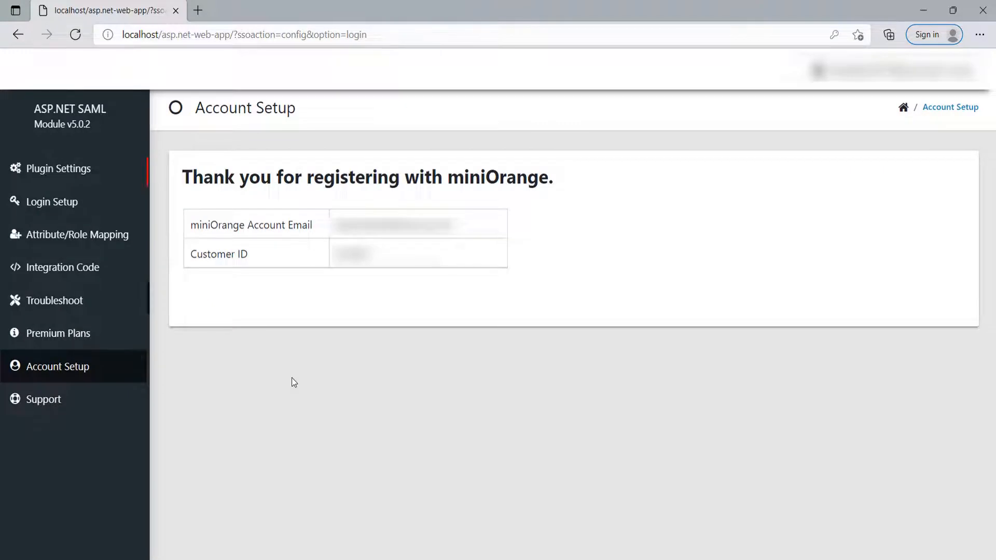
click(58, 168)
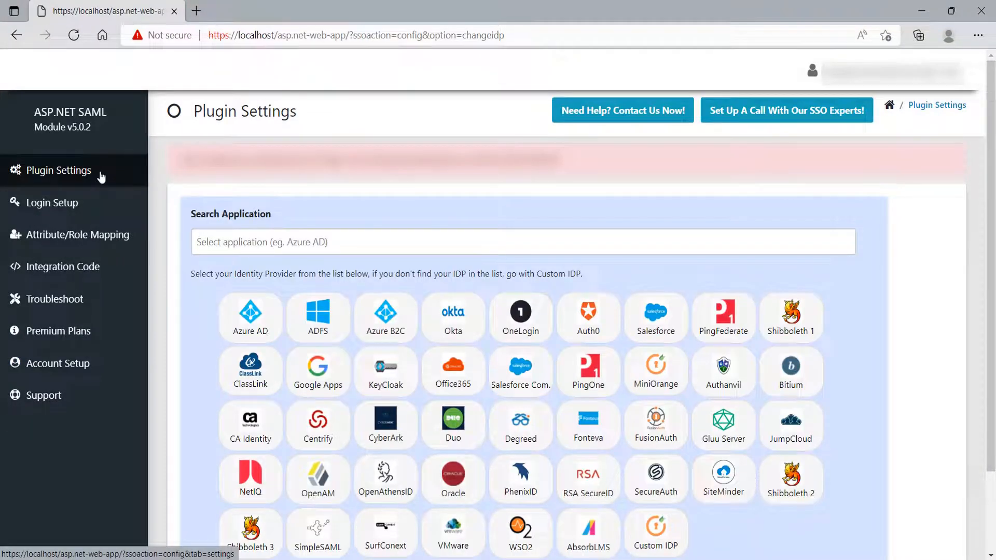
scroll(down, 3)
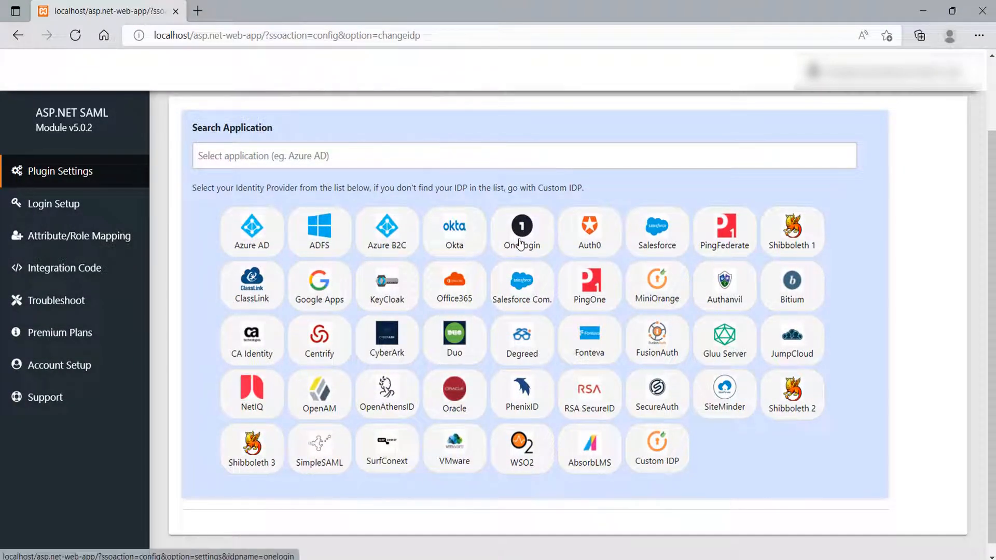
- Choose OneLogin from the identity provider grid
click(522, 226)
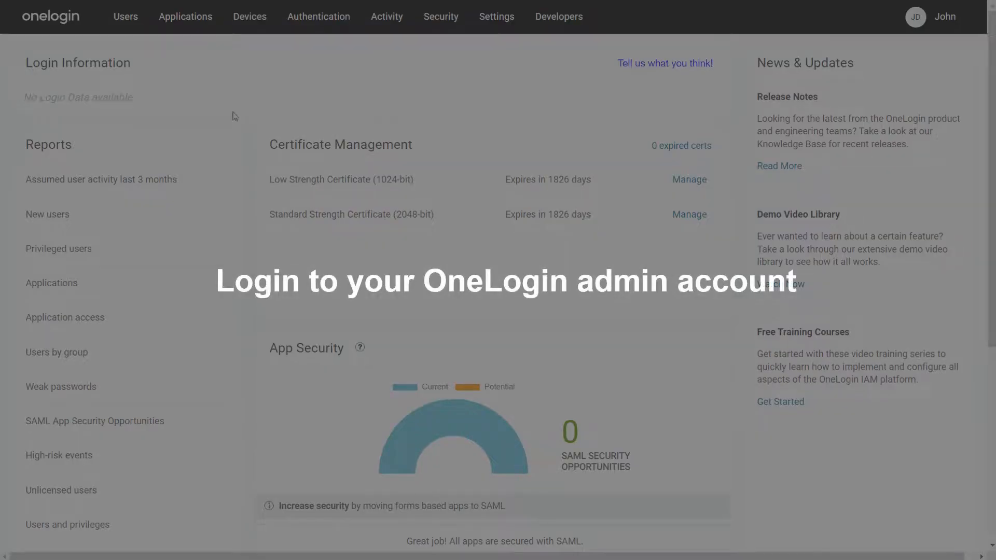
- Add a SAML Custom Connector (Advanced) app named 'ASP.NET SAML App' and save it
click(184, 17)
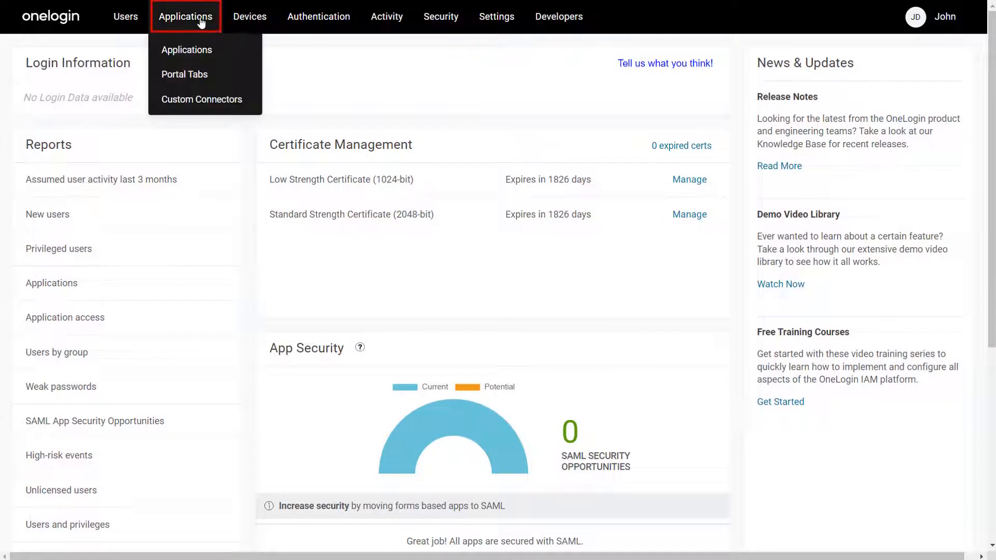
click(187, 50)
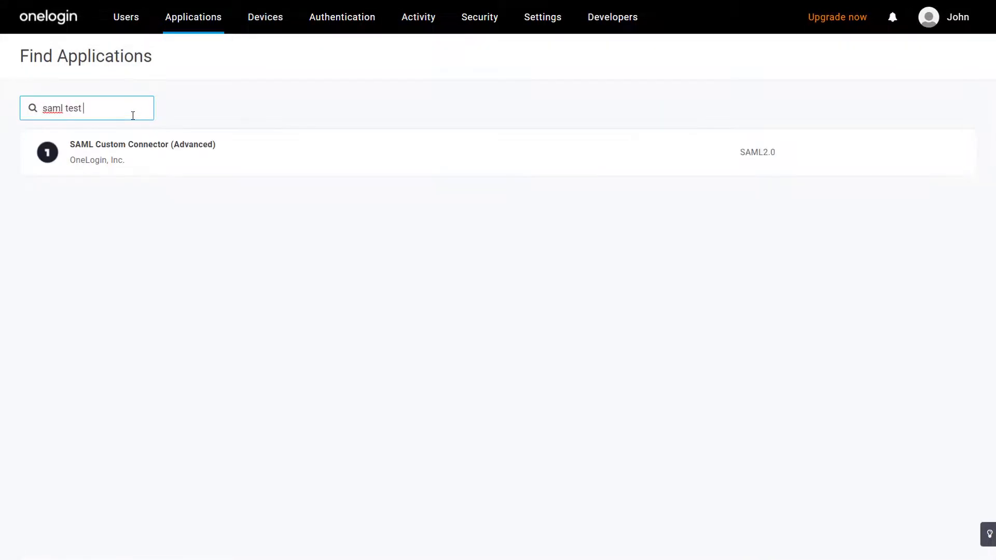
click(142, 151)
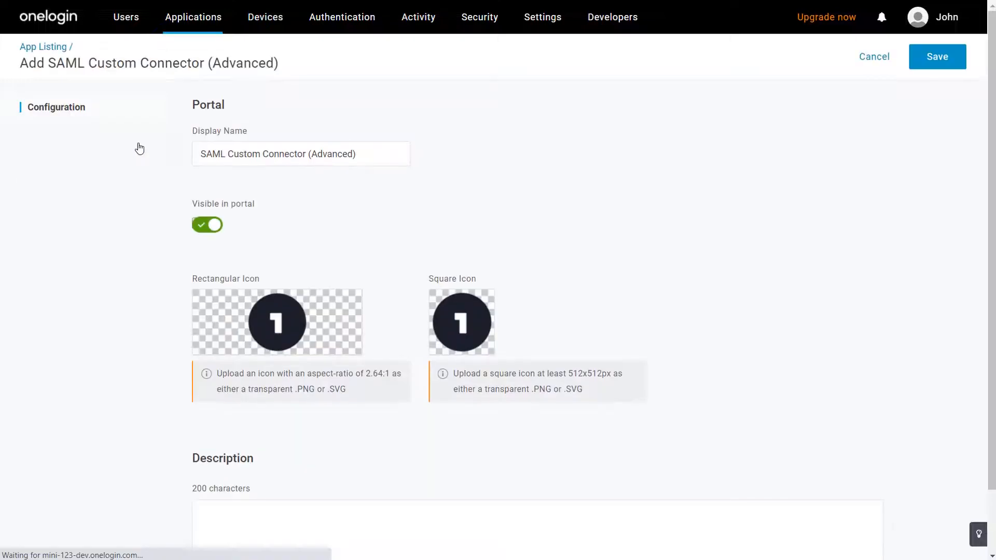
text(ASP.NET SAML App)
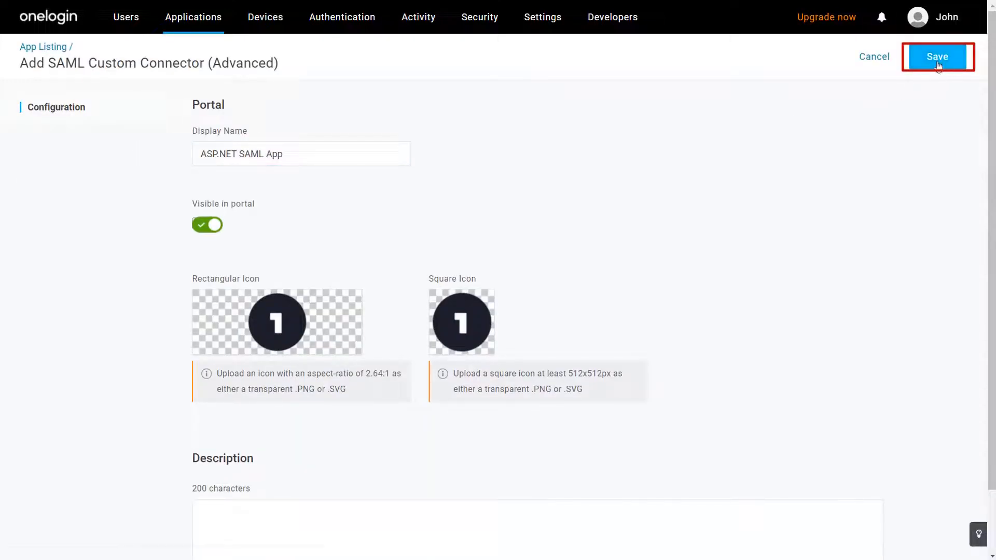
click(937, 56)
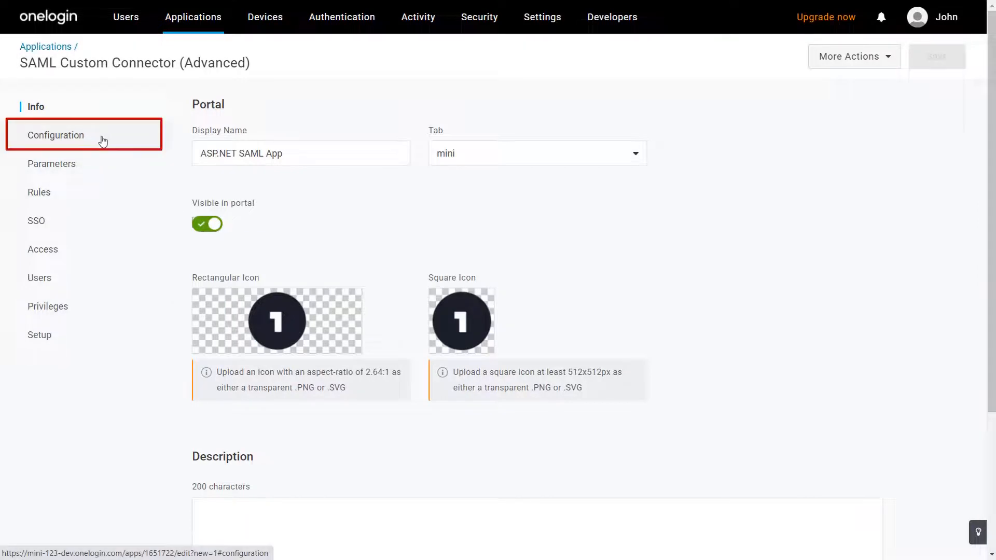
click(55, 135)
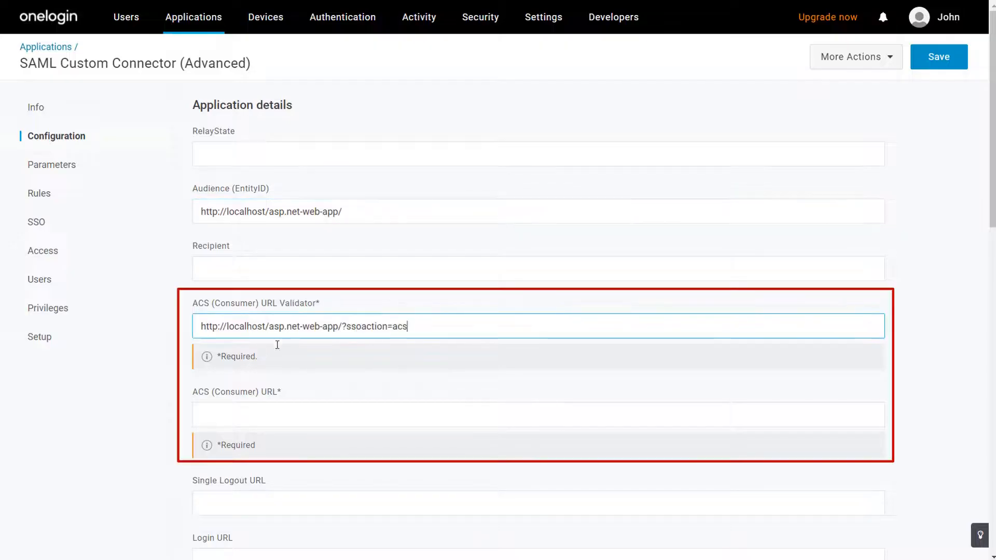
scroll(down, 3)
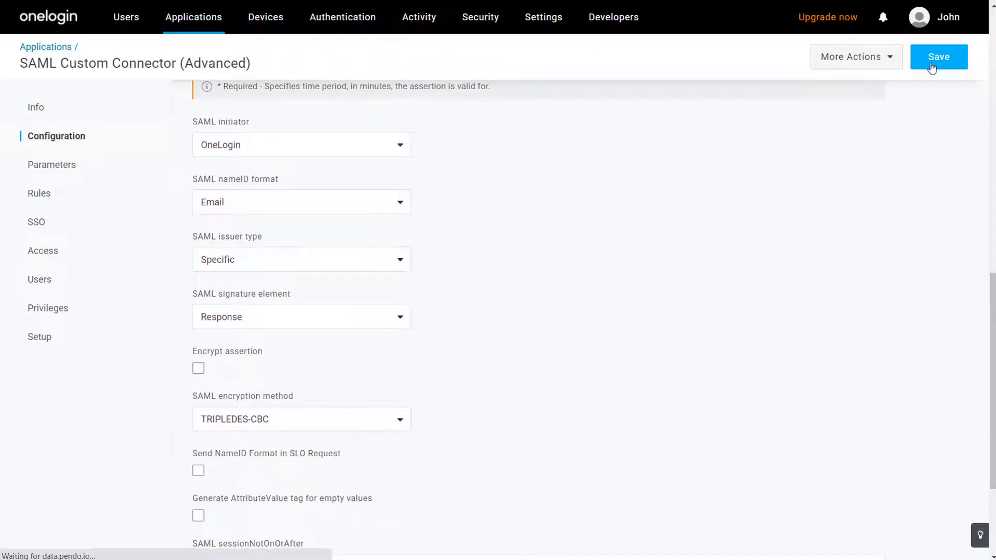
- Add firstname and lastname parameters mapped to First Name and Last Name, and save the app
click(52, 174)
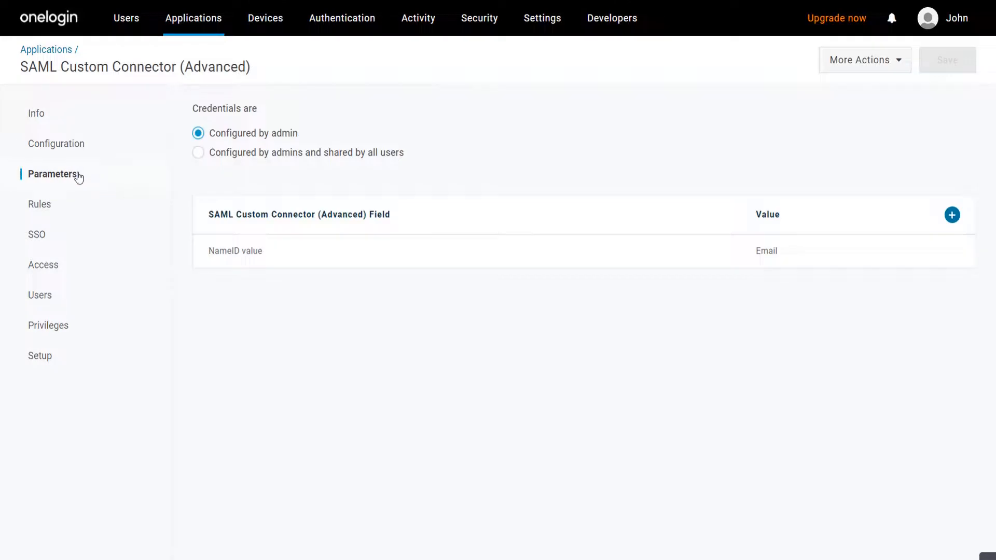
click(952, 215)
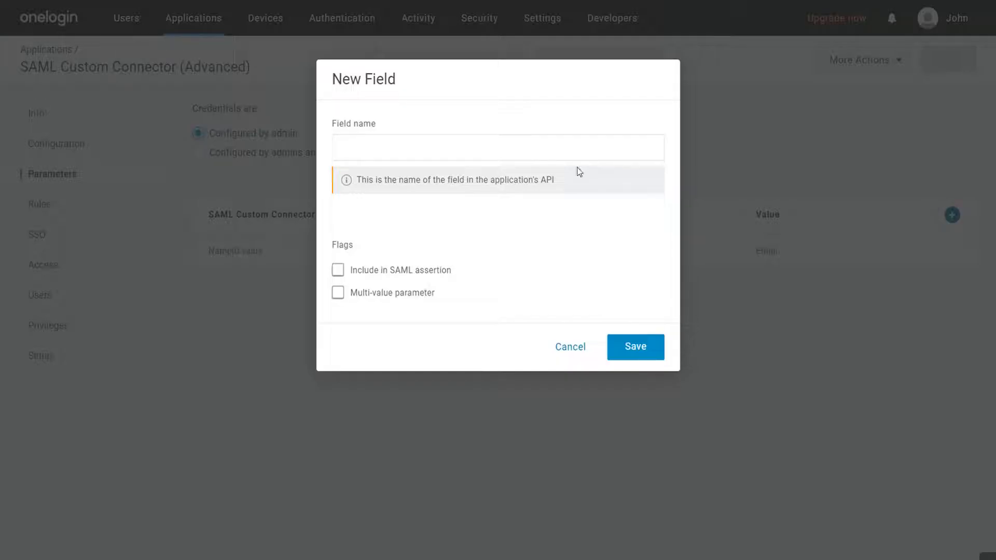
text(firstname)
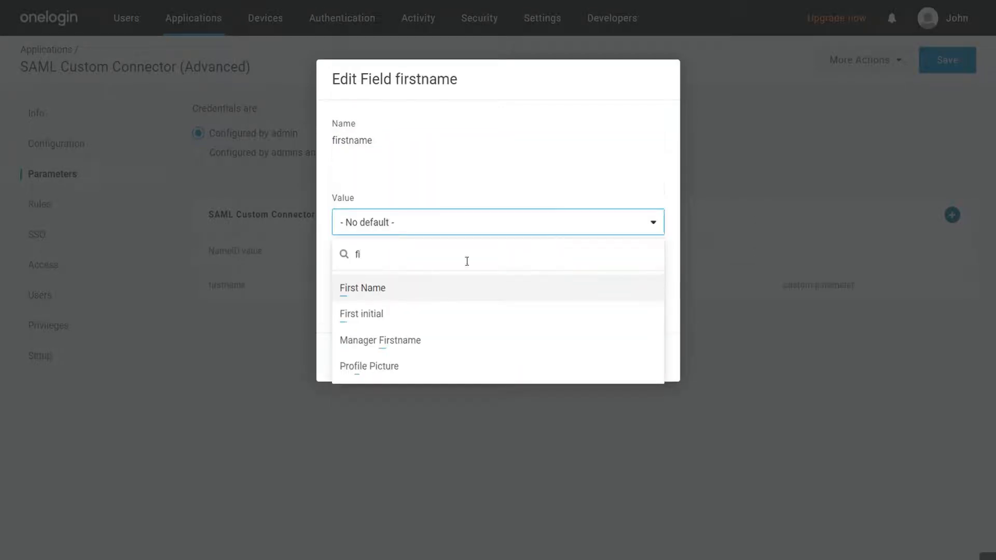
click(362, 288)
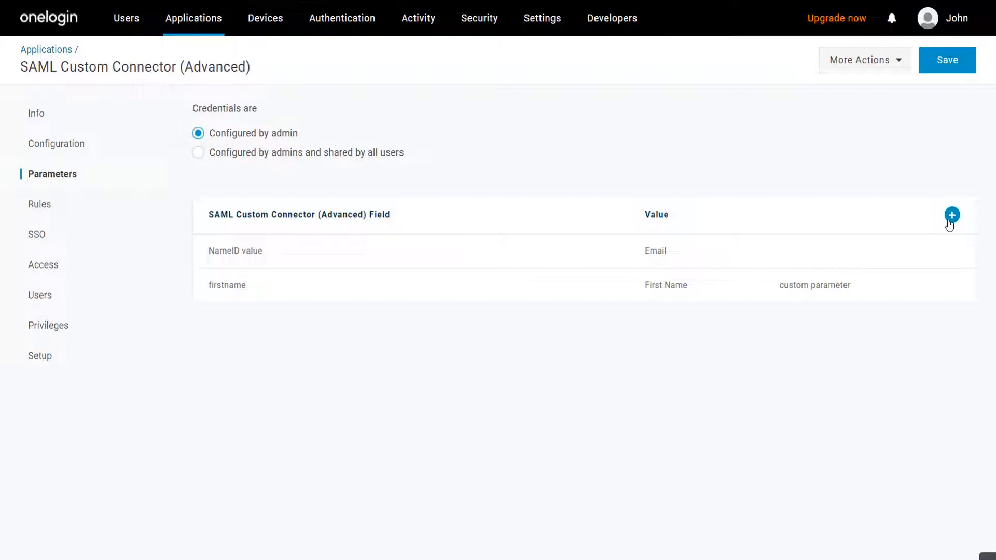
click(953, 215)
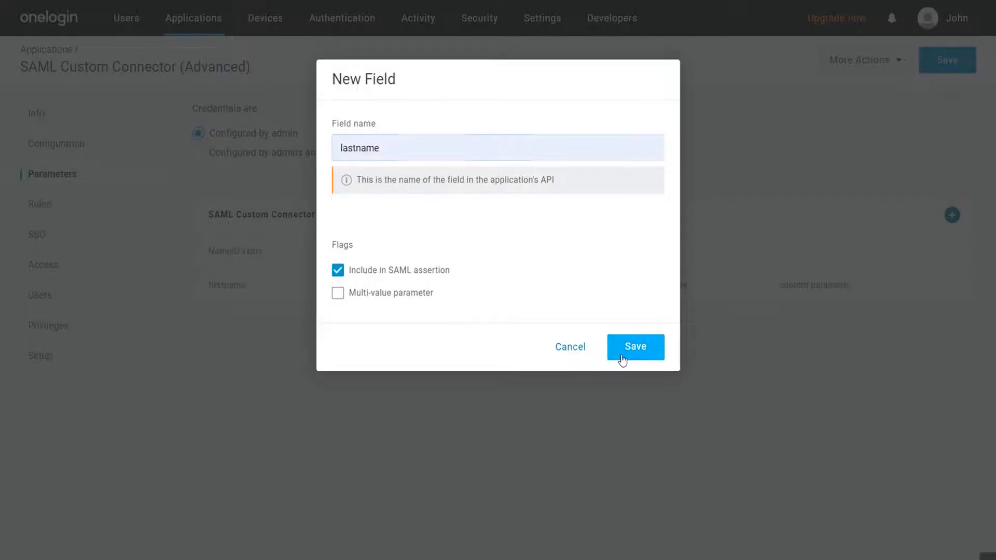
click(635, 347)
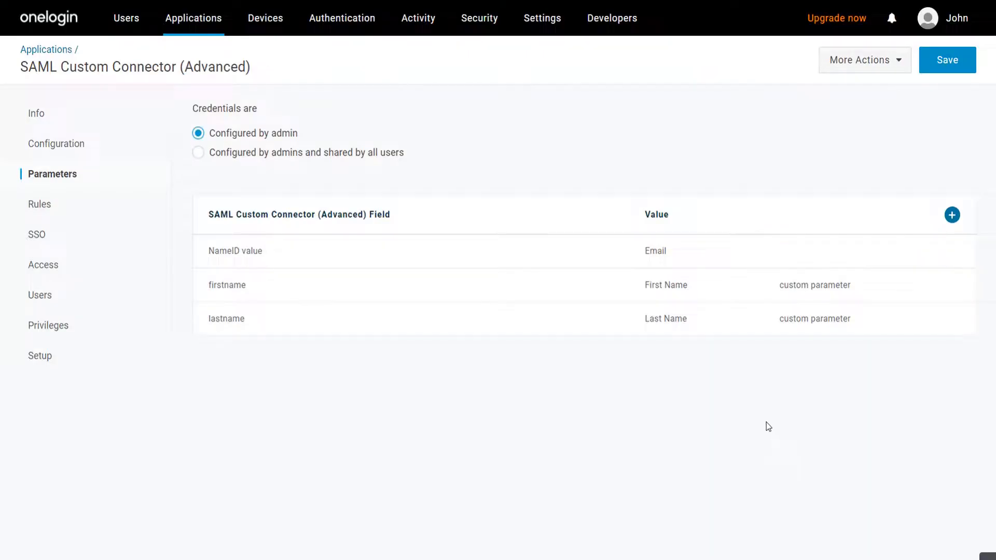
click(36, 114)
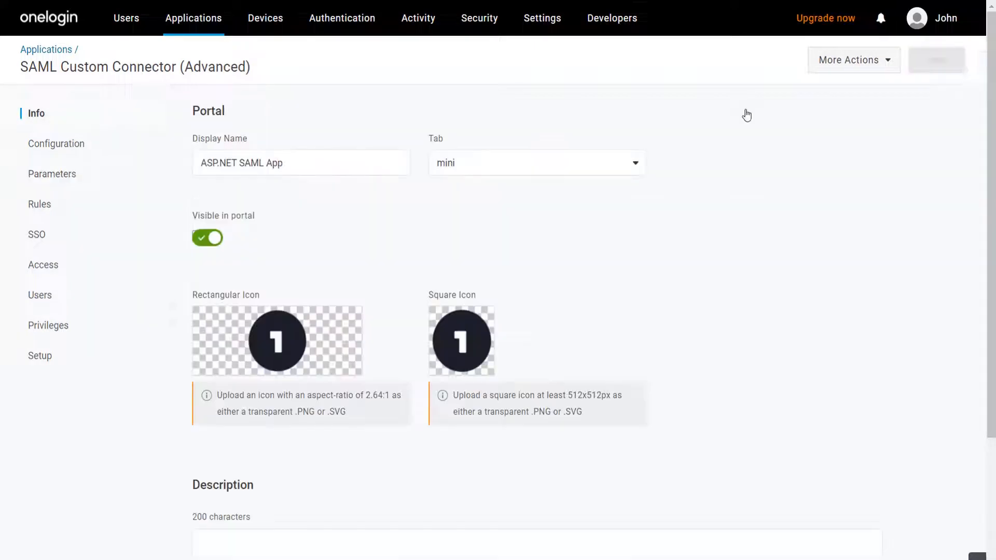
click(936, 61)
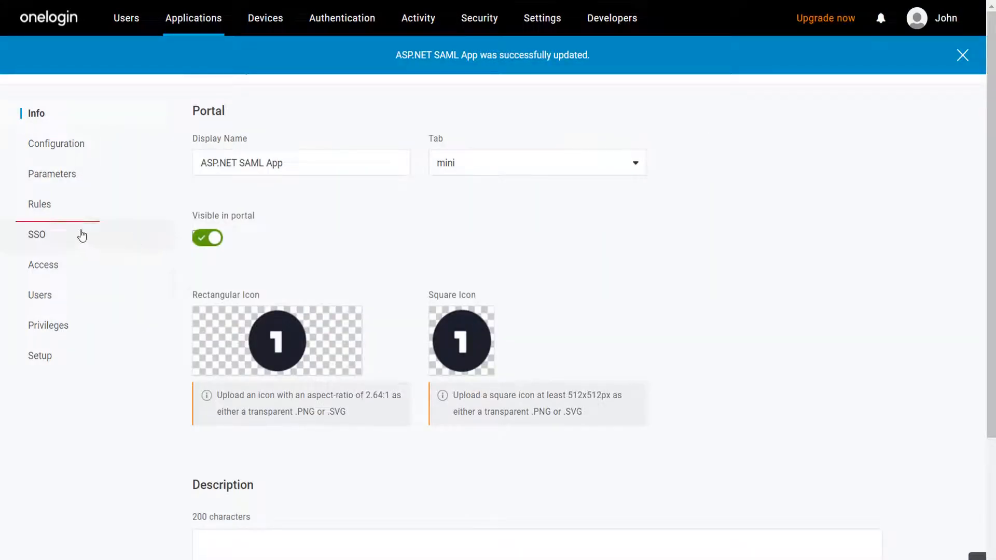
- View the app's SSO details and copy the Issuer URL
click(36, 235)
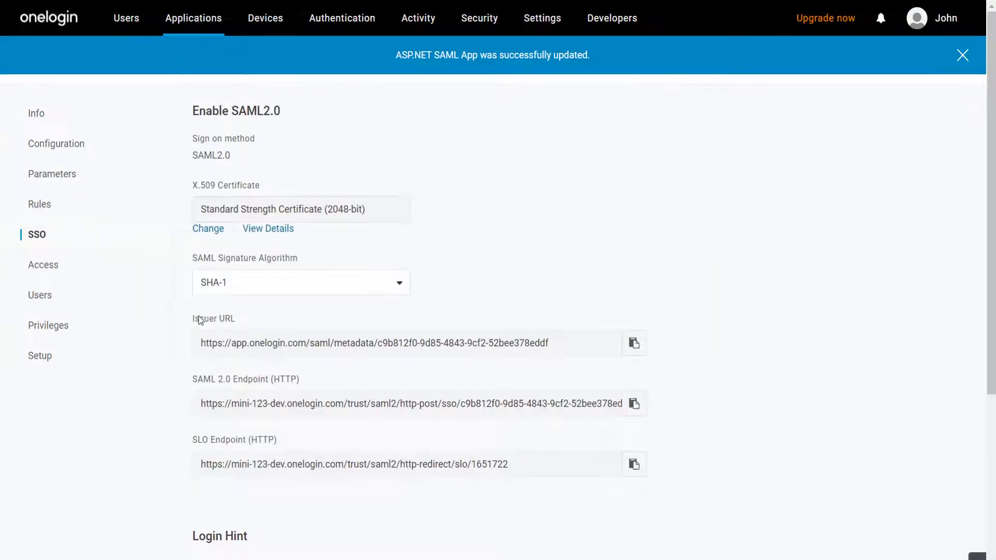
click(635, 343)
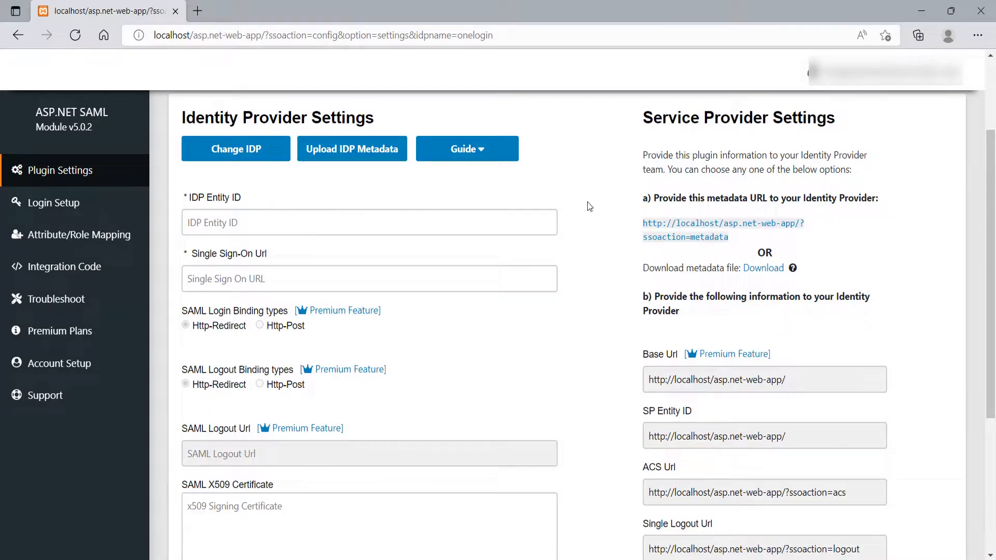
- Fetch OneLogin's metadata URL to fill the IDP Entity ID, SSO URL and X.509 certificate
click(353, 149)
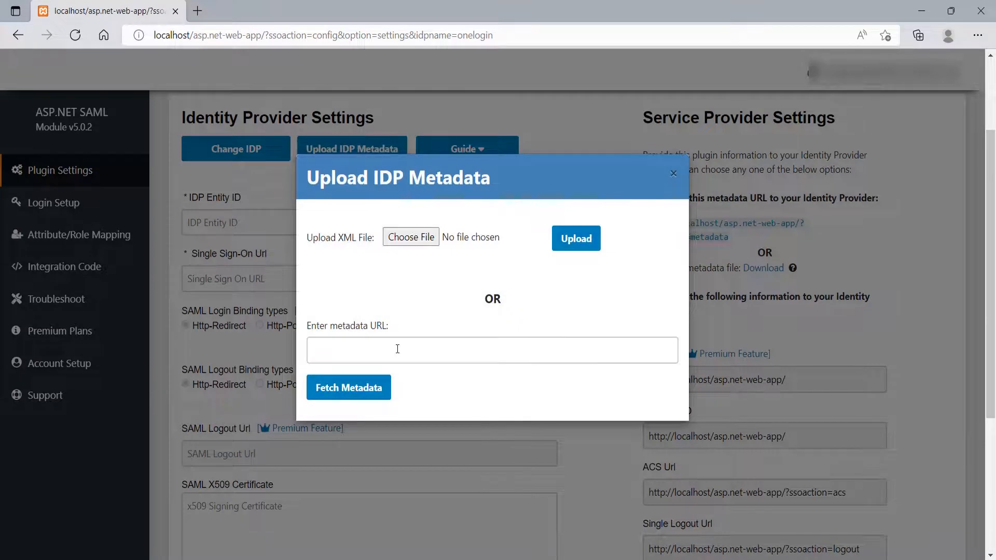
text(https://app.onelogin.com/saml/metadata/81464bae-f548-4419-991e-4bf7fd58f968)
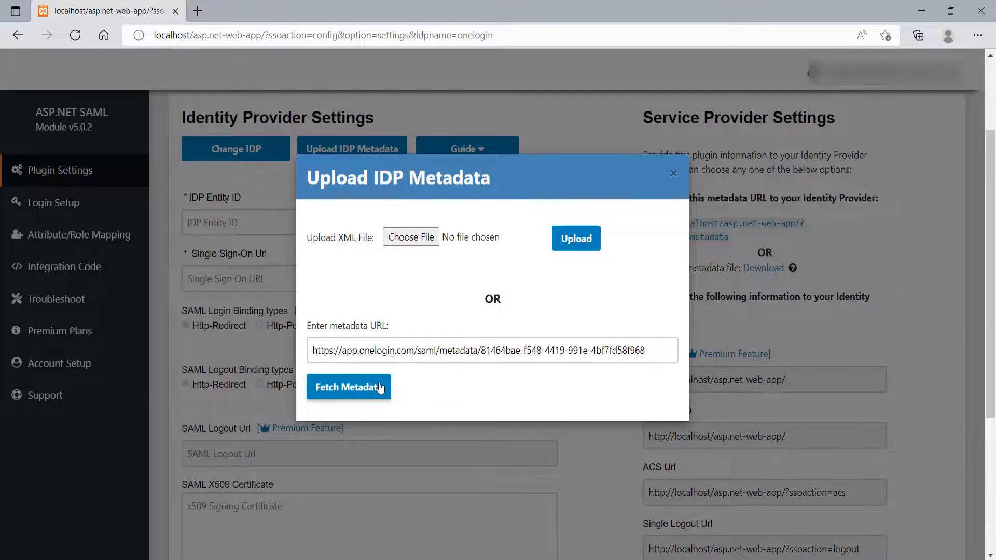
click(348, 387)
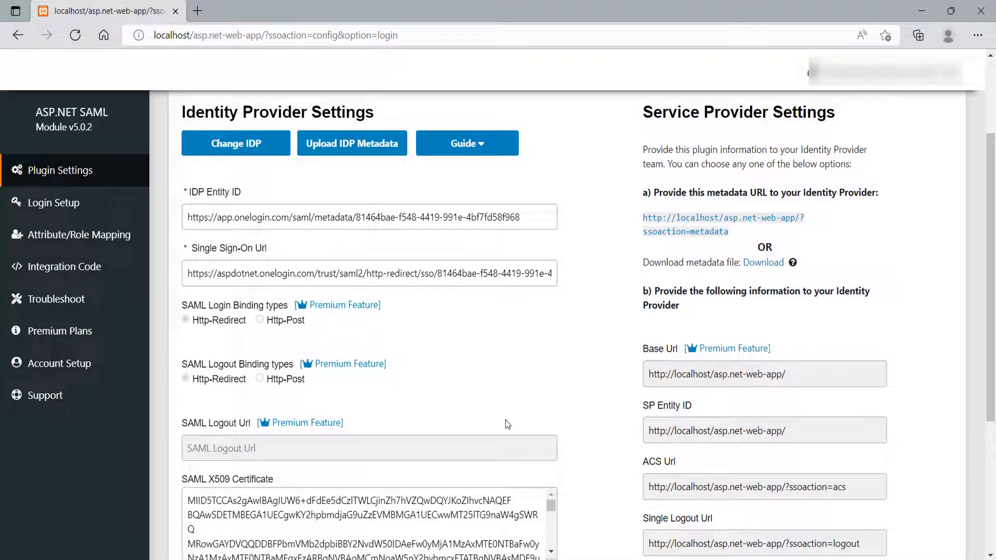
scroll(down, 3)
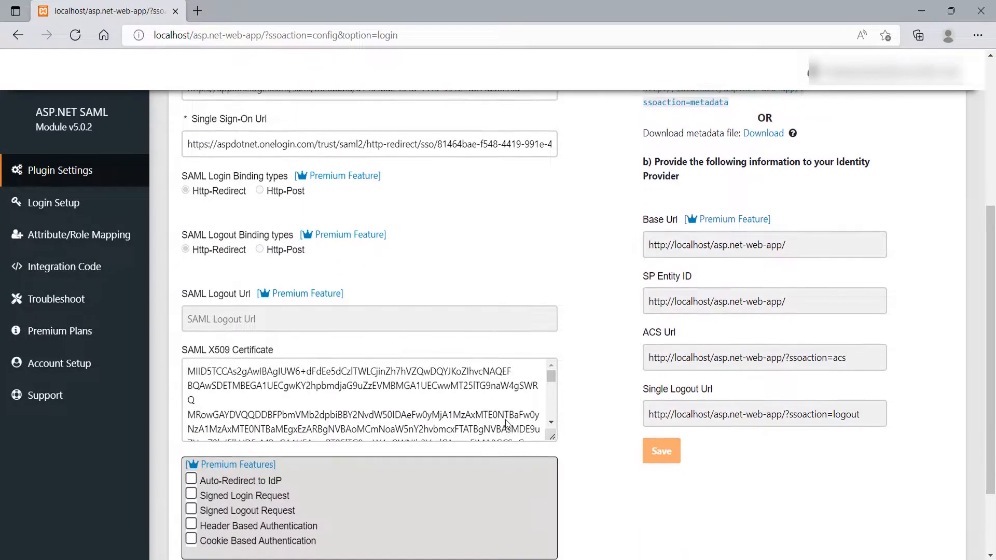
scroll(down, 3)
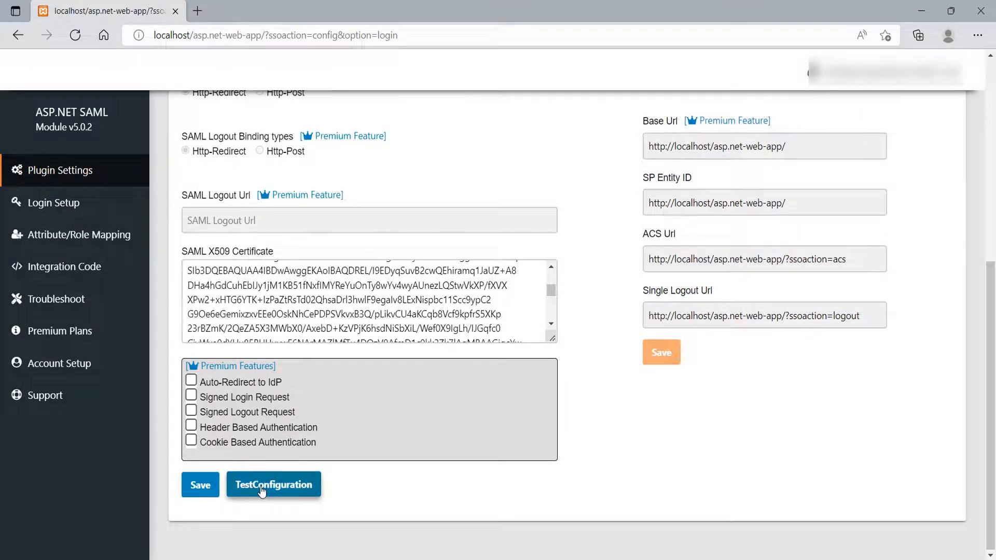
- Run Test Configuration, sign in to OneLogin, and confirm NameID, lastname and firstname are returned
click(274, 484)
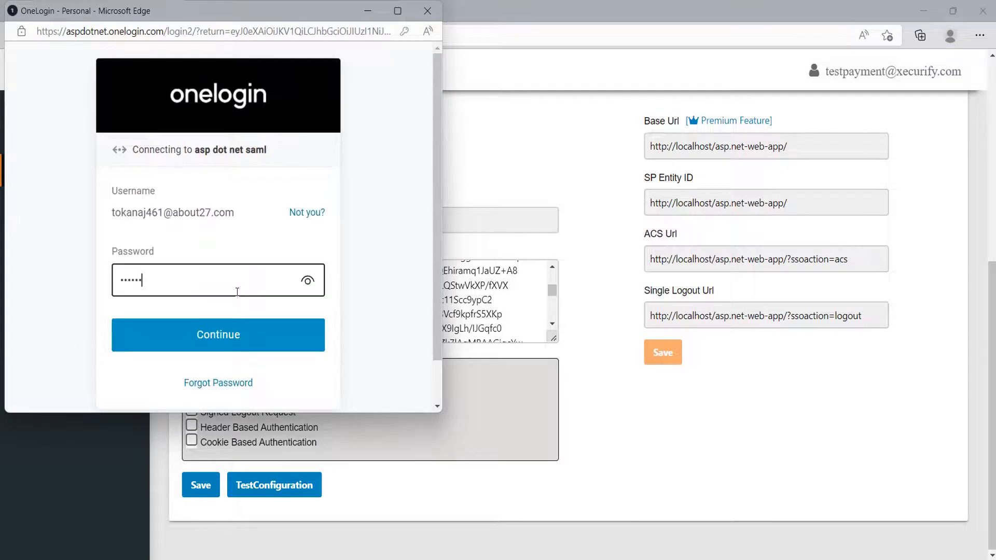
click(218, 334)
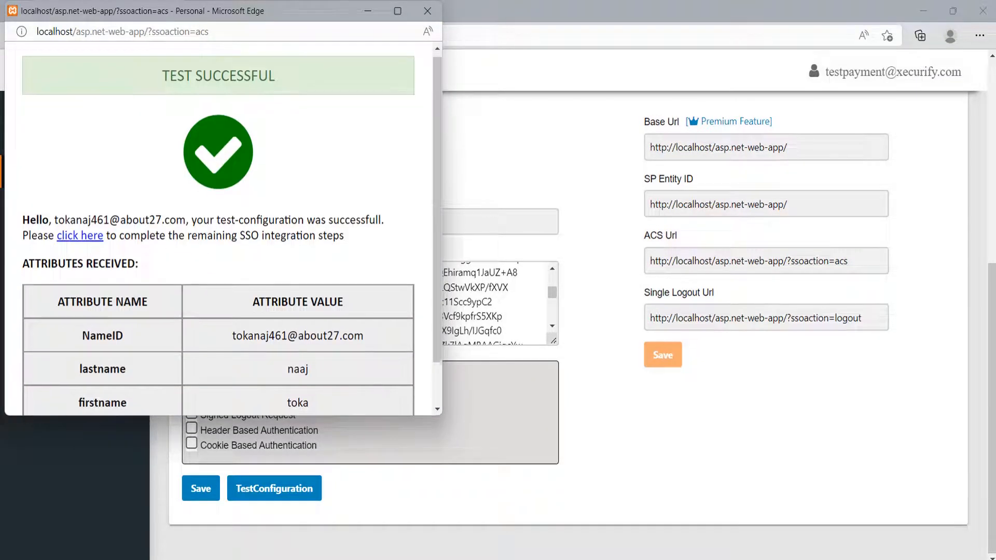
scroll(down, 3)
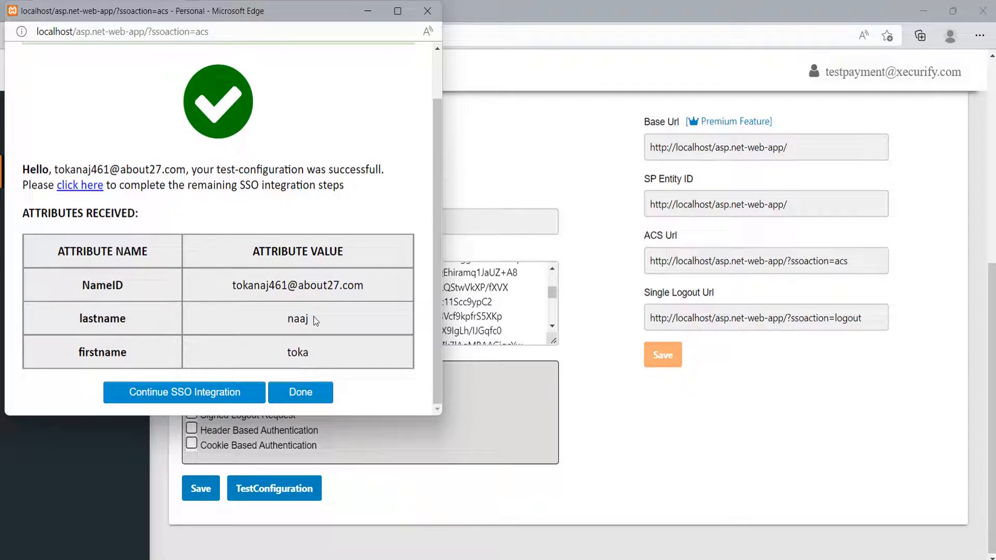
mouse_move(292, 334)
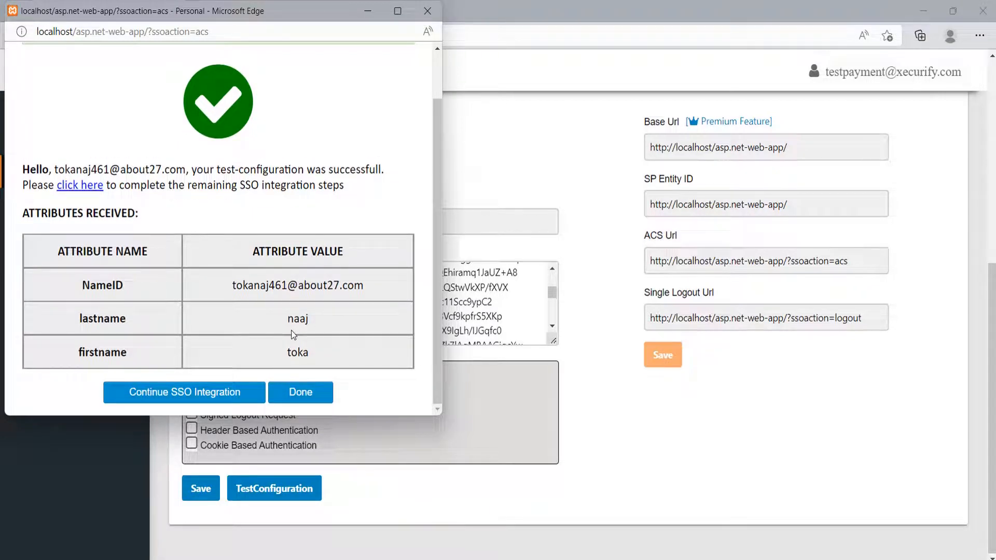
mouse_move(259, 353)
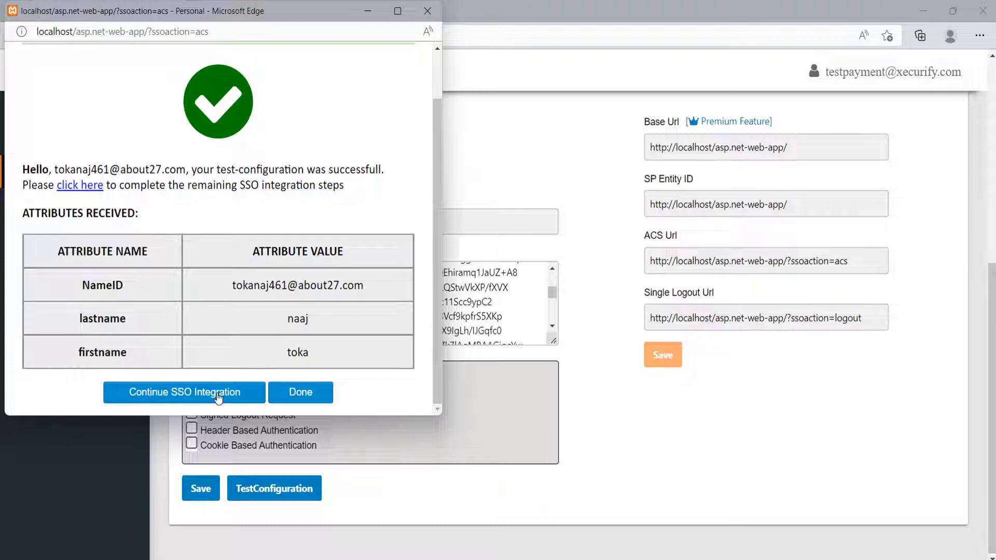
click(185, 393)
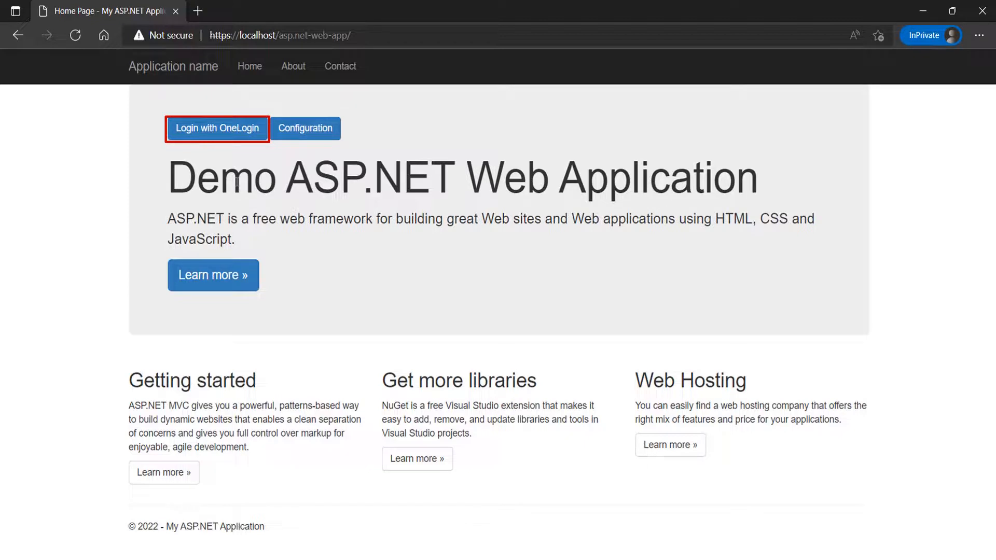
- Start Login with OneLogin so the OneLogin username sign-in page appears
click(231, 129)
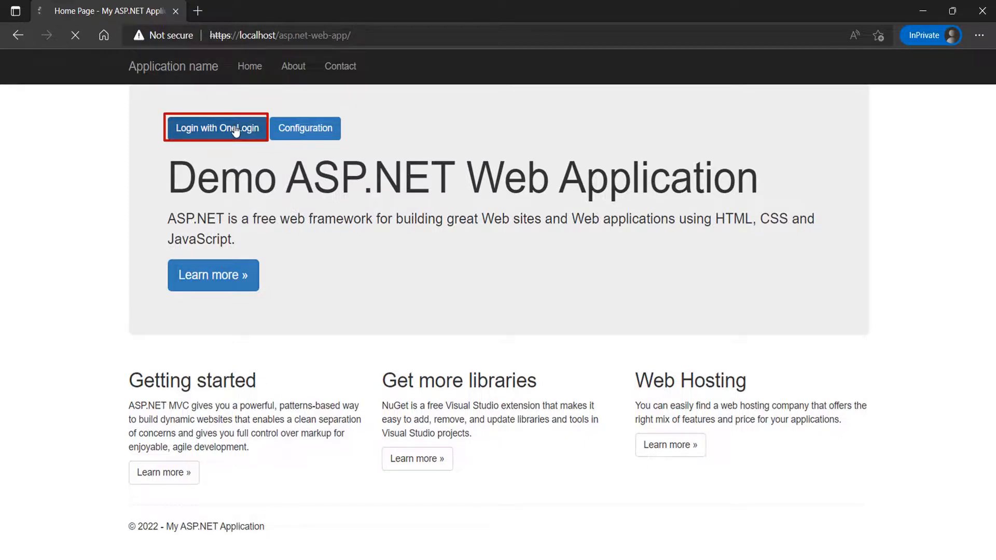
click(234, 129)
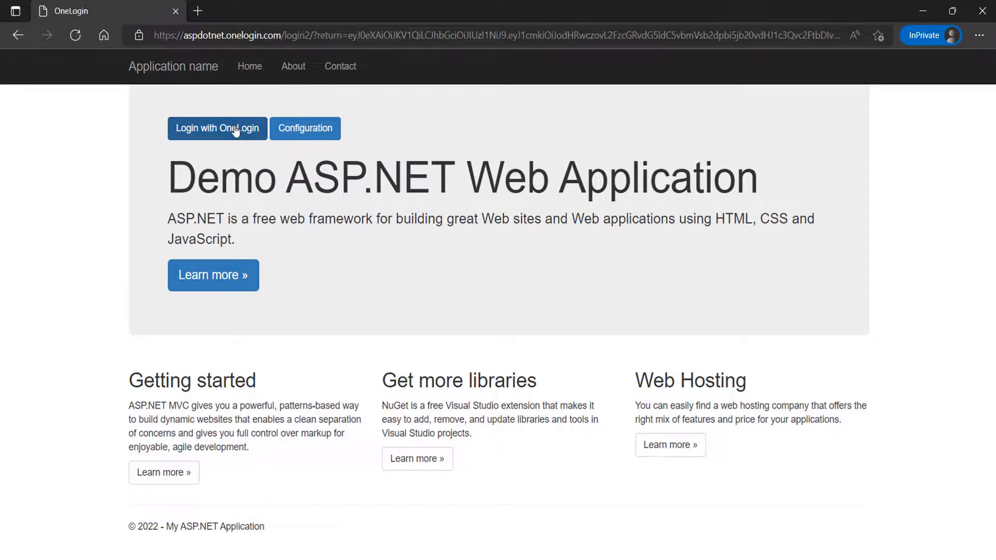
click(217, 129)
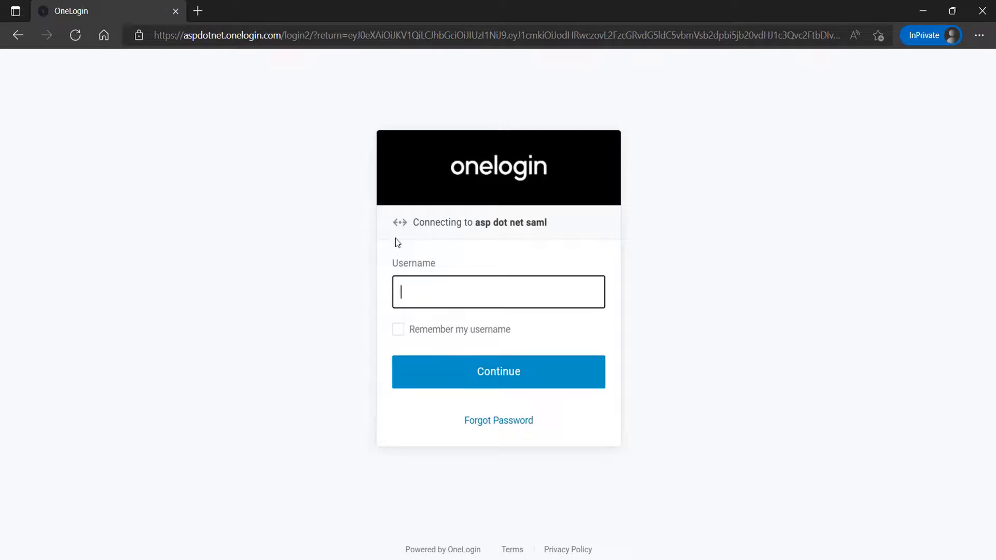